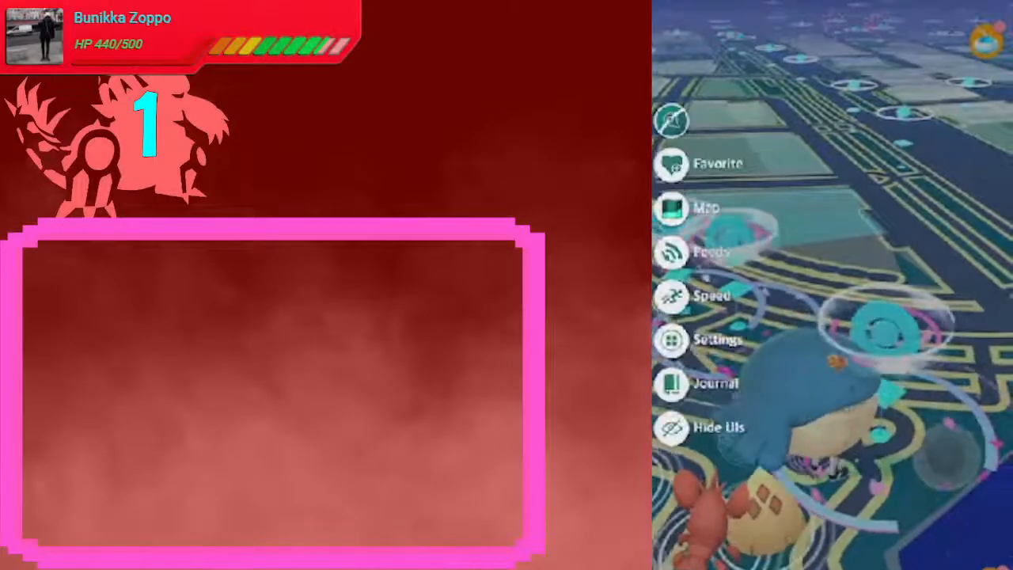
Step: Use the iPoGo side menu until the 'You're going too fast!' warning appears
{"action": "left_click", "coordinate": [668, 251]}
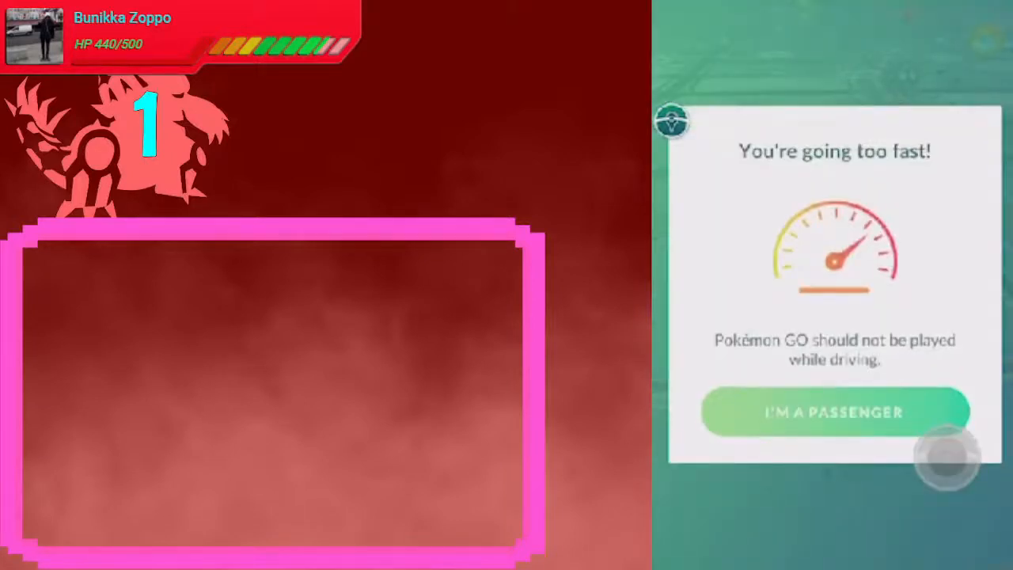
Step: Dismiss the warning with I'M A PASSENGER and pick a Pokémon from the iPoGo feed list
{"action": "left_click", "coordinate": [832, 414]}
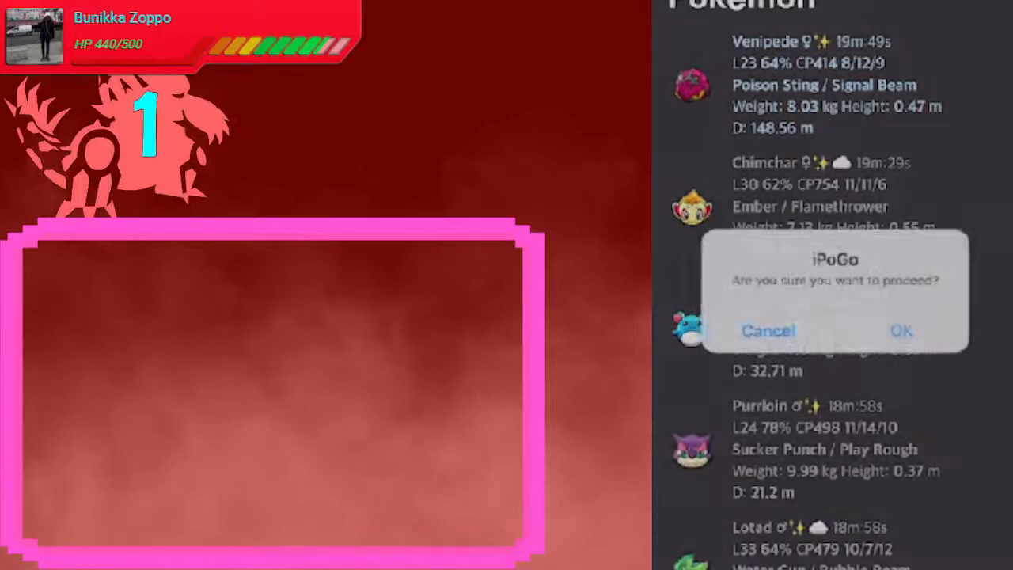
{"action": "left_click", "coordinate": [905, 330]}
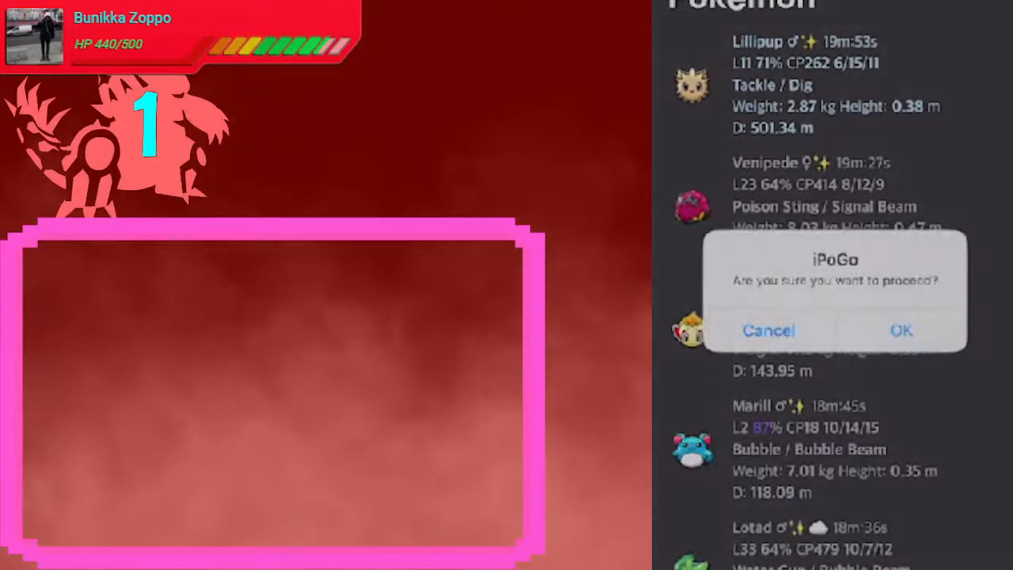
Step: Confirm the 'Are you sure you want to proceed?' prompt with OK to teleport to the chosen Pokémon
{"action": "left_click", "coordinate": [901, 331]}
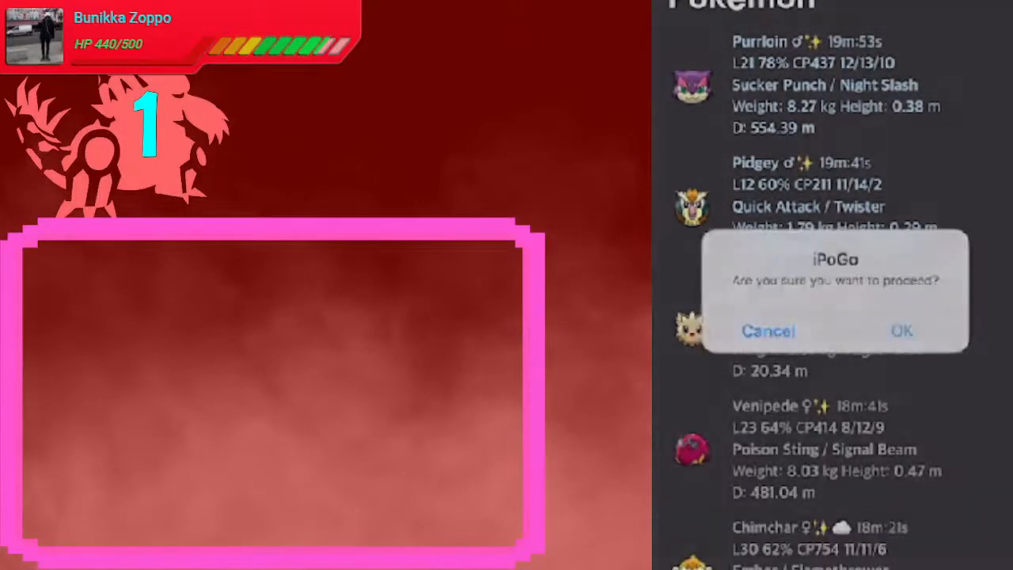
{"action": "left_click", "coordinate": [900, 330]}
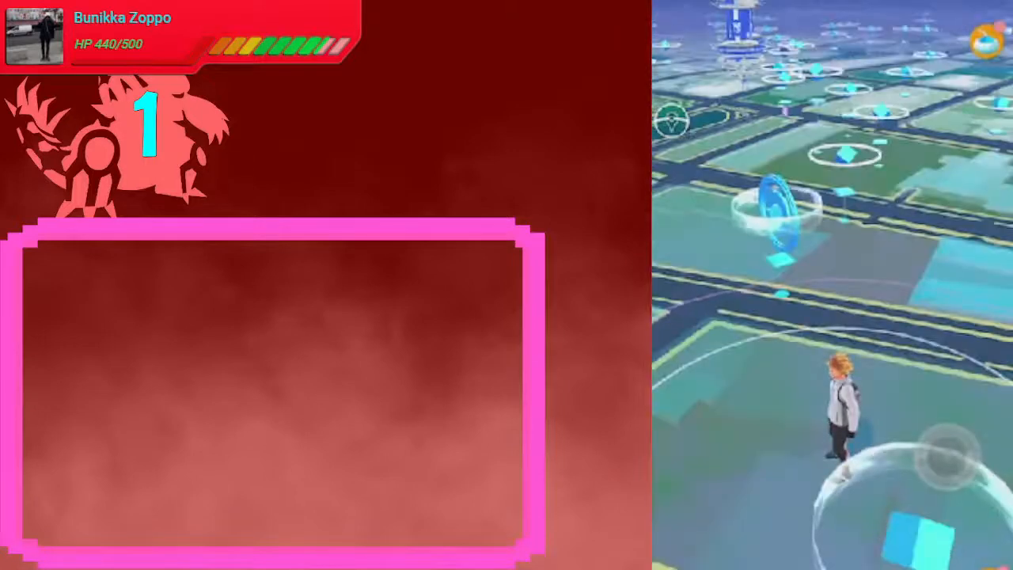